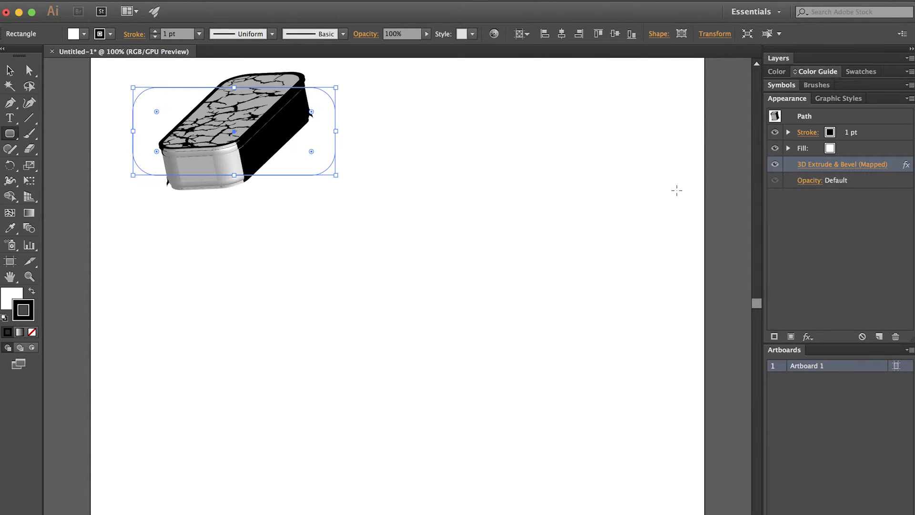
{"action": "mouse_move", "coordinate": [659, 190]}
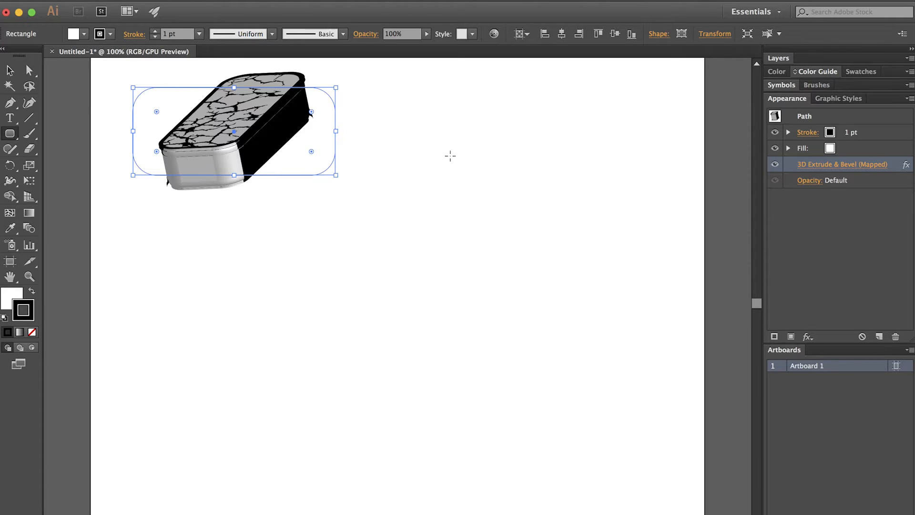
Draw a rounded rectangle right of the box and bring up the effects list
{"action": "left_click_drag", "start_coordinate": [449, 112], "coordinate": [579, 191]}
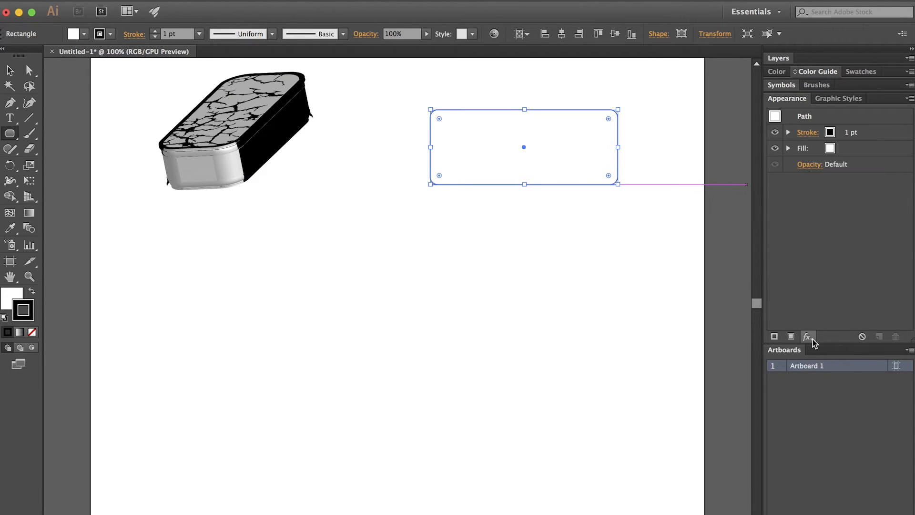
{"action": "left_click", "coordinate": [807, 337]}
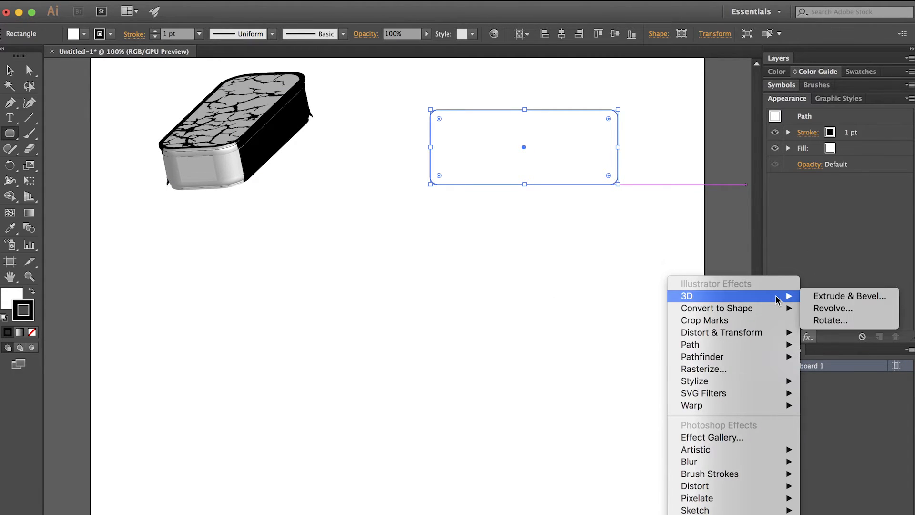
{"action": "mouse_move", "coordinate": [848, 296]}
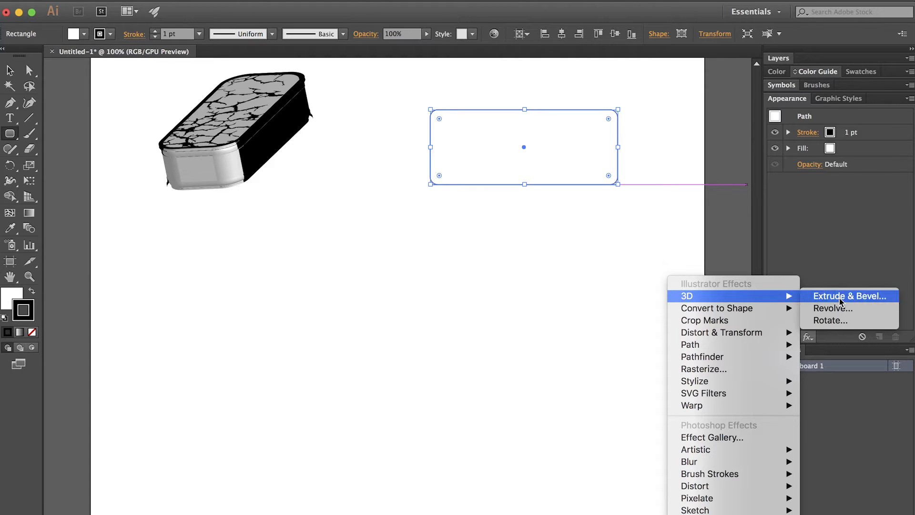
Apply Extrude & Bevel with Preview on, rotation 53°, -58°, 43° and 71 pt extrude depth
{"action": "left_click", "coordinate": [848, 295]}
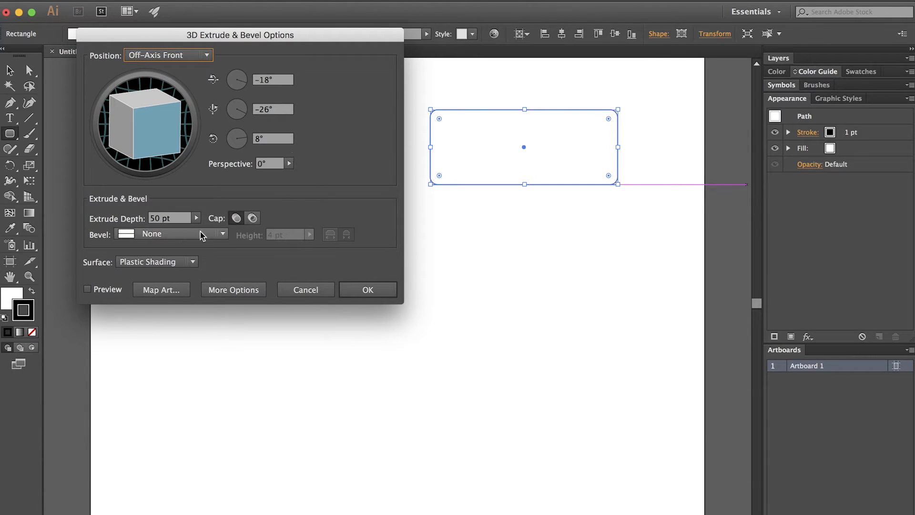
{"action": "left_click", "coordinate": [88, 288]}
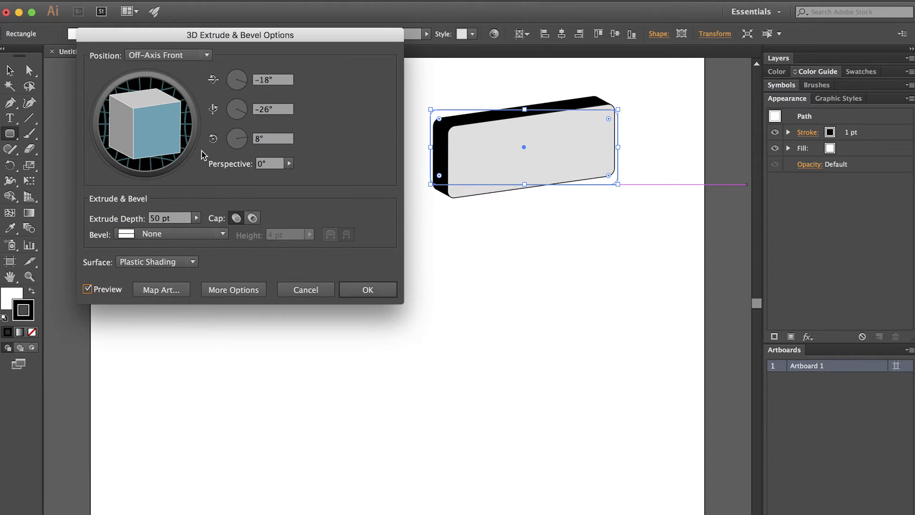
{"action": "left_click_drag", "start_coordinate": [240, 35], "coordinate": [244, 11]}
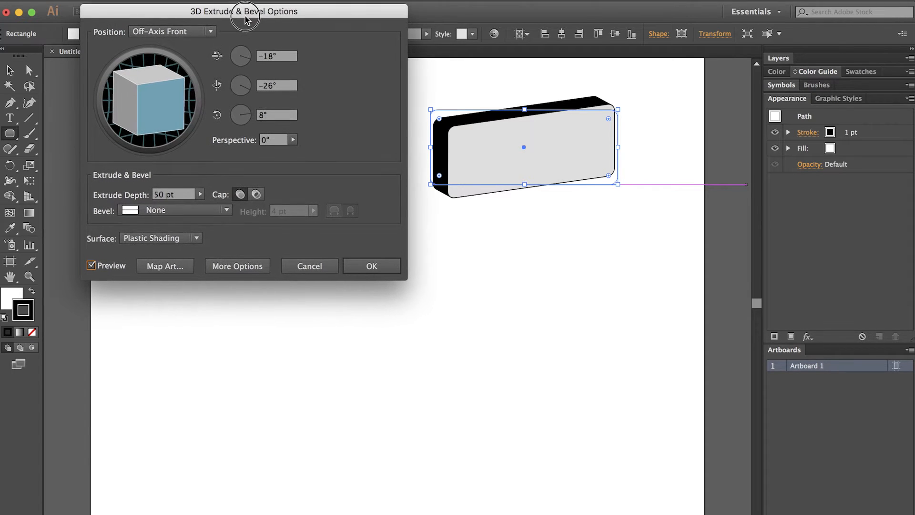
{"action": "left_click", "coordinate": [276, 56]}
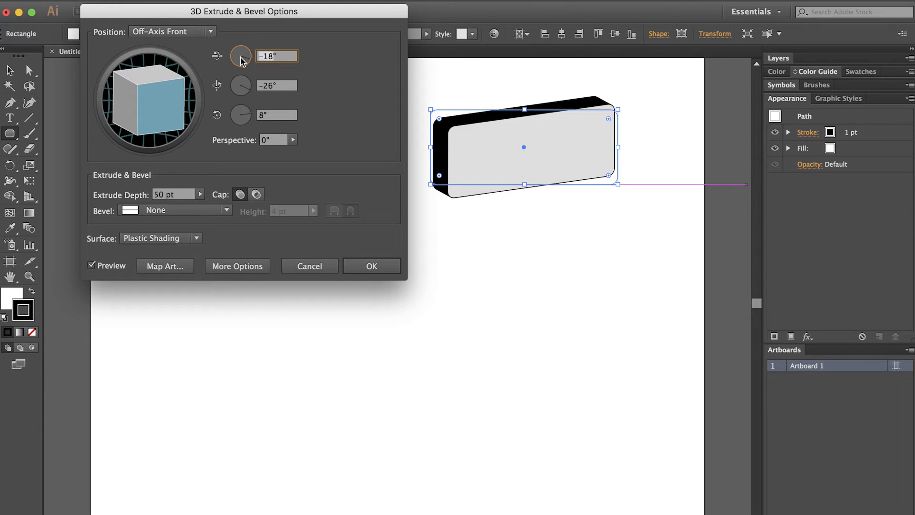
{"action": "mouse_move", "coordinate": [322, 10]}
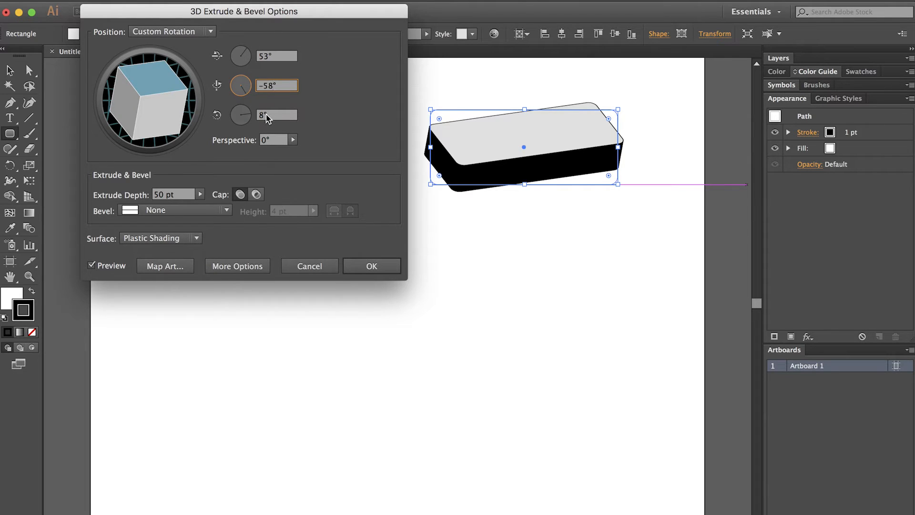
{"action": "left_click", "coordinate": [276, 114]}
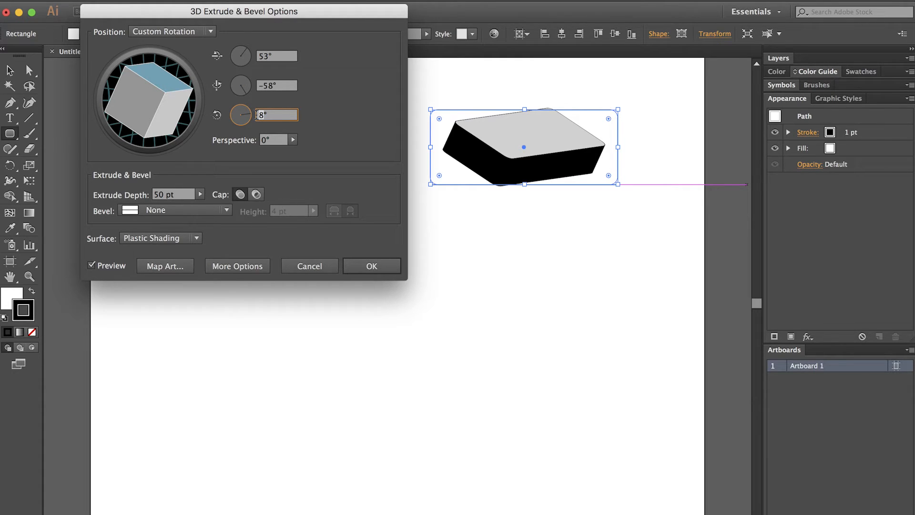
{"action": "type", "text": "43"}
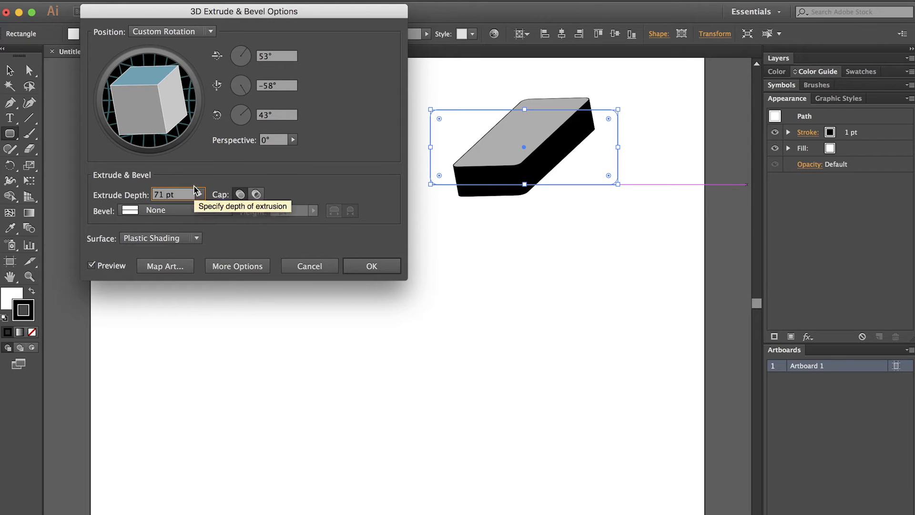
Set the bevel to Complex 2 and keep Plastic Shading on the slab
{"action": "left_click", "coordinate": [227, 210]}
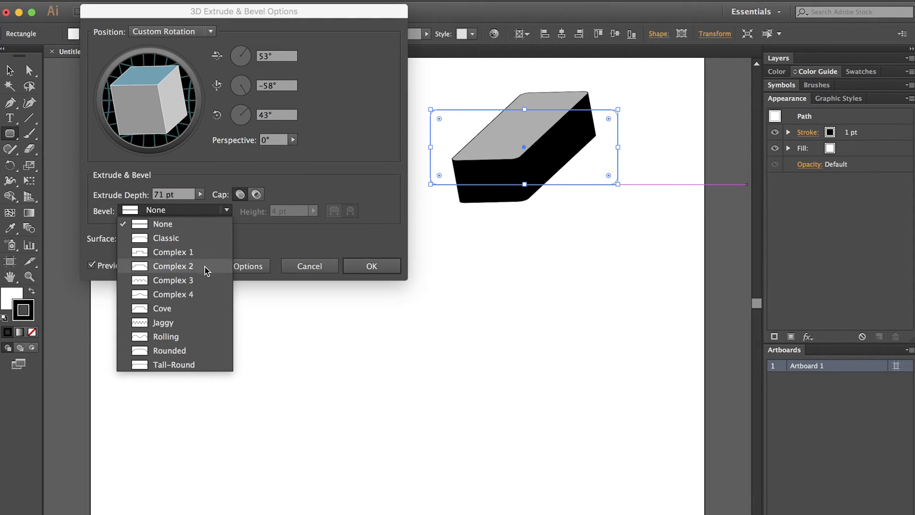
{"action": "left_click", "coordinate": [172, 266]}
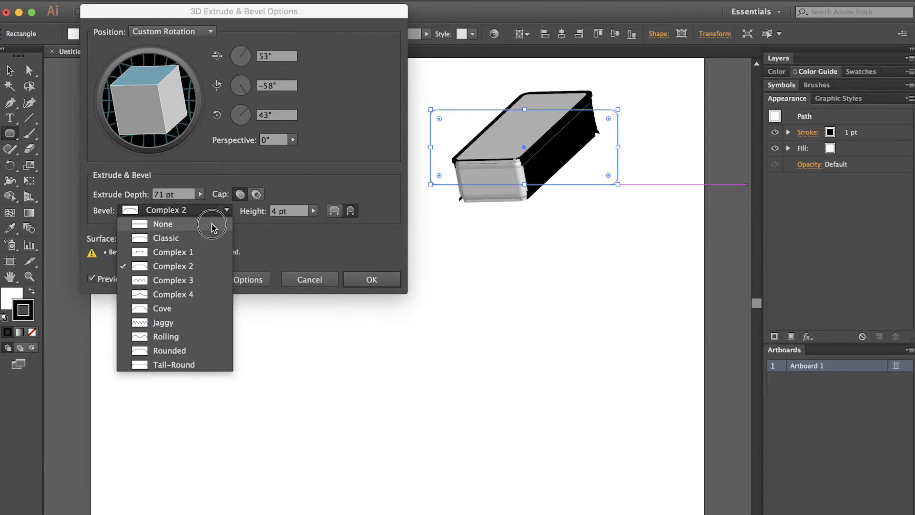
{"action": "left_click", "coordinate": [163, 223]}
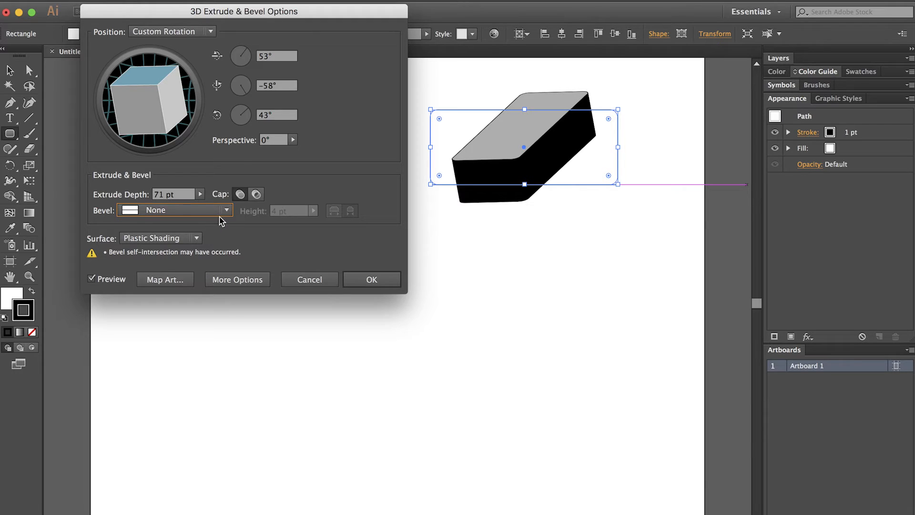
{"action": "left_click", "coordinate": [227, 209]}
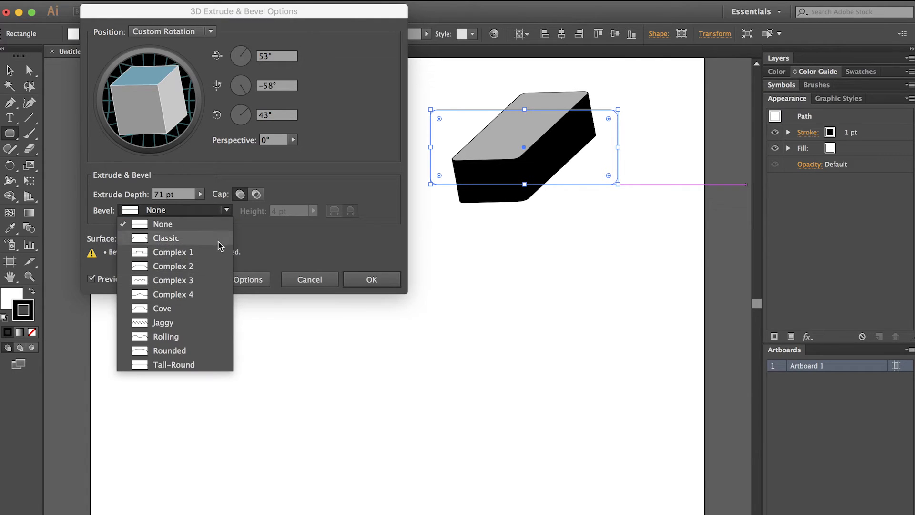
{"action": "left_click", "coordinate": [172, 266]}
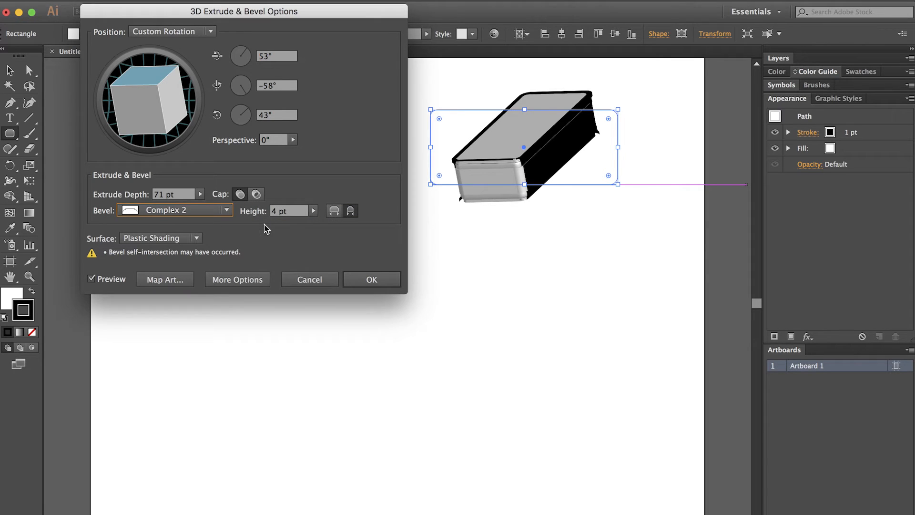
{"action": "mouse_move", "coordinate": [195, 241]}
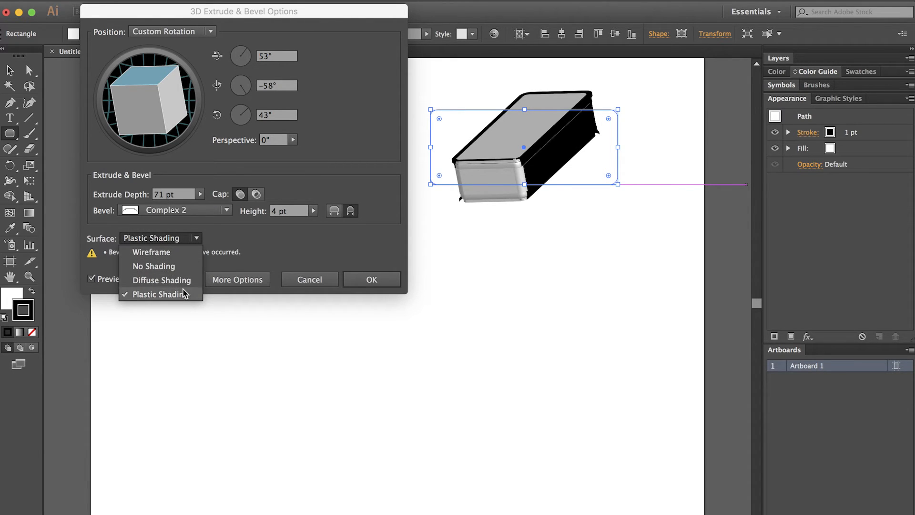
{"action": "left_click", "coordinate": [156, 294]}
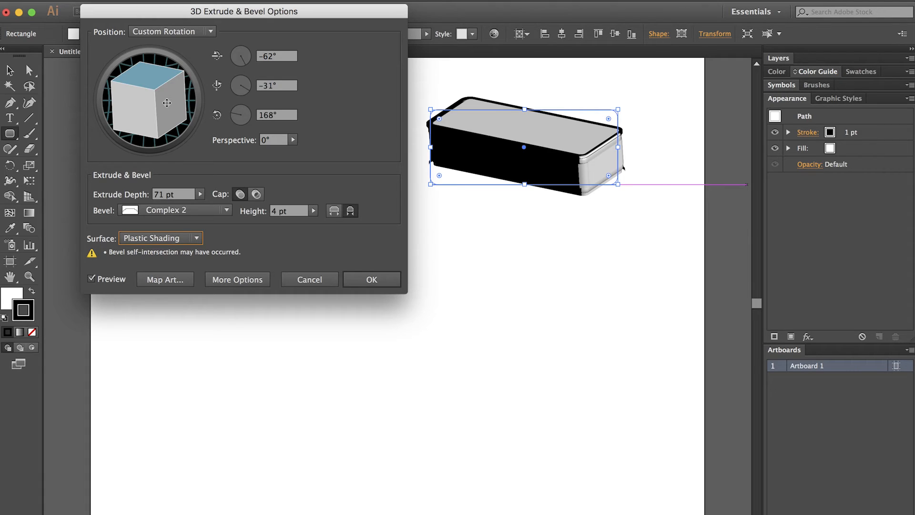
Rotate the track cube to about -50°, -41°, 142° so the top face tilts forward
{"action": "left_click_drag", "start_coordinate": [166, 102], "coordinate": [131, 107]}
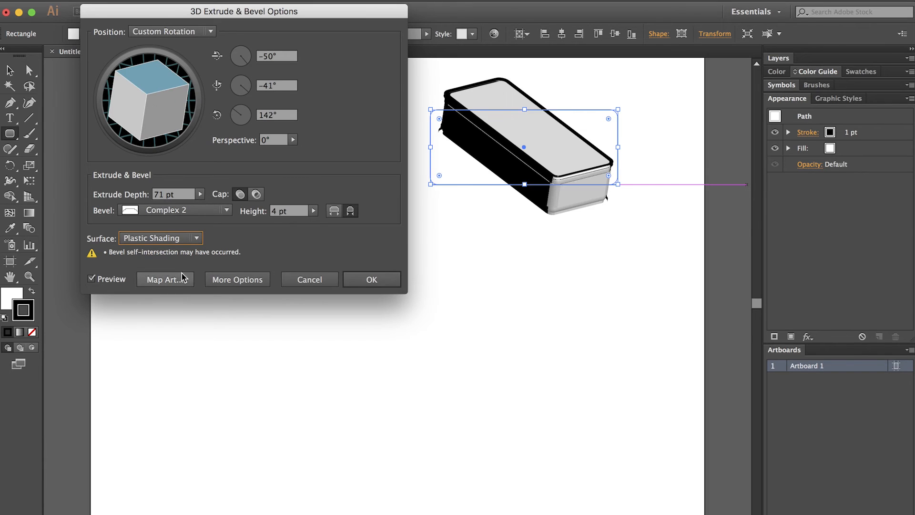
{"action": "mouse_move", "coordinate": [168, 285]}
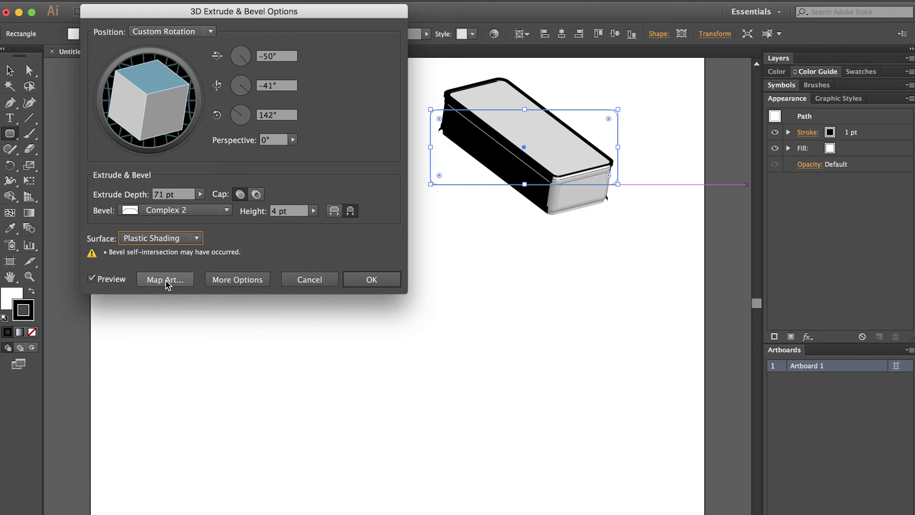
In Map Art, choose the Grime Vector Pack 15 symbol for the top surface
{"action": "left_click", "coordinate": [165, 279]}
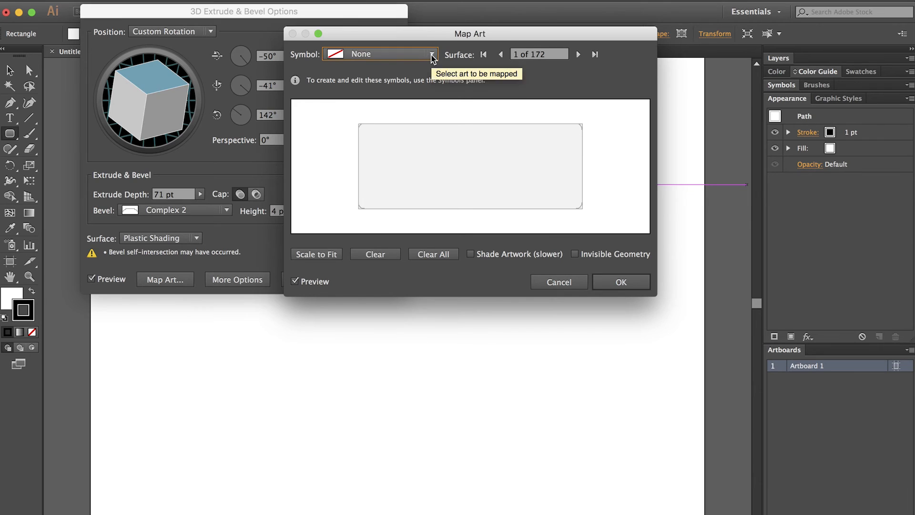
{"action": "left_click", "coordinate": [432, 54]}
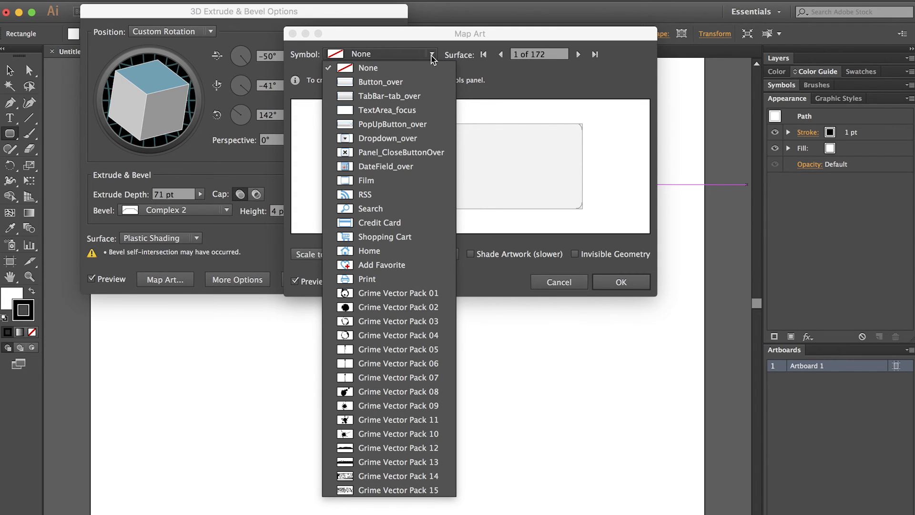
{"action": "mouse_move", "coordinate": [399, 363]}
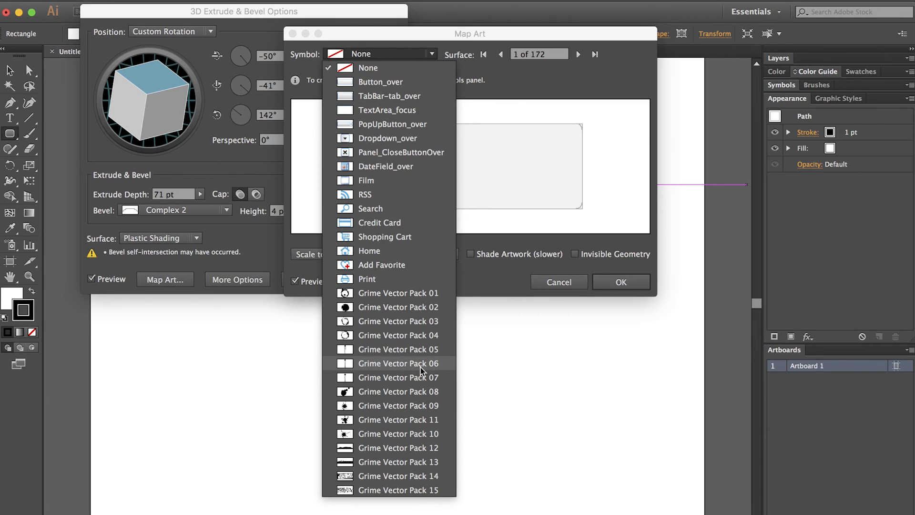
{"action": "mouse_move", "coordinate": [406, 490]}
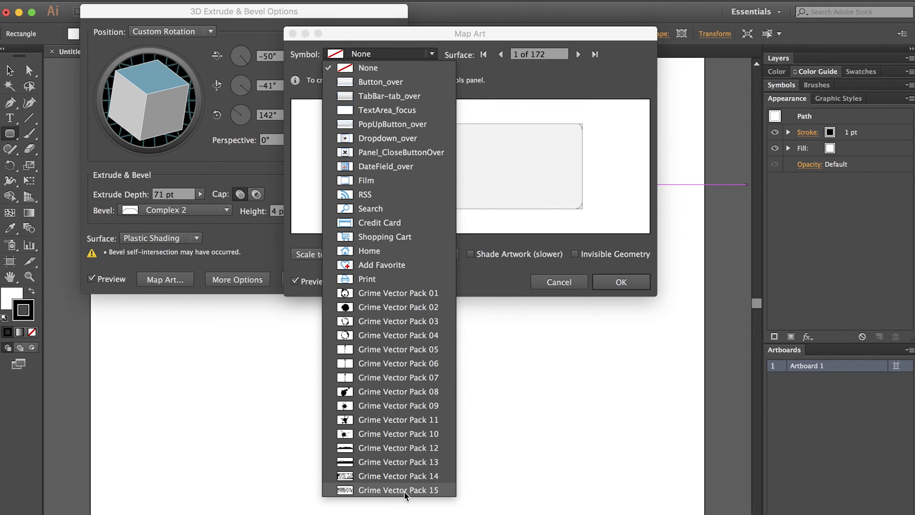
{"action": "left_click", "coordinate": [398, 490]}
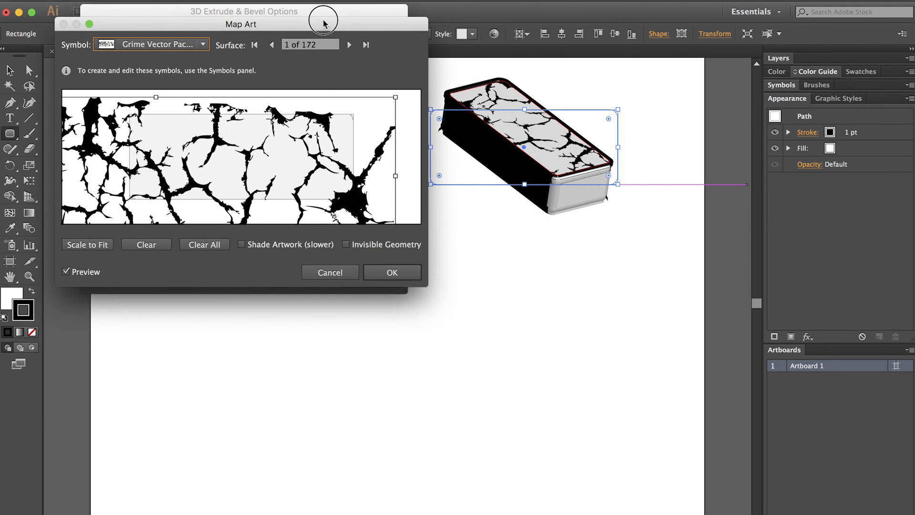
{"action": "mouse_move", "coordinate": [512, 100]}
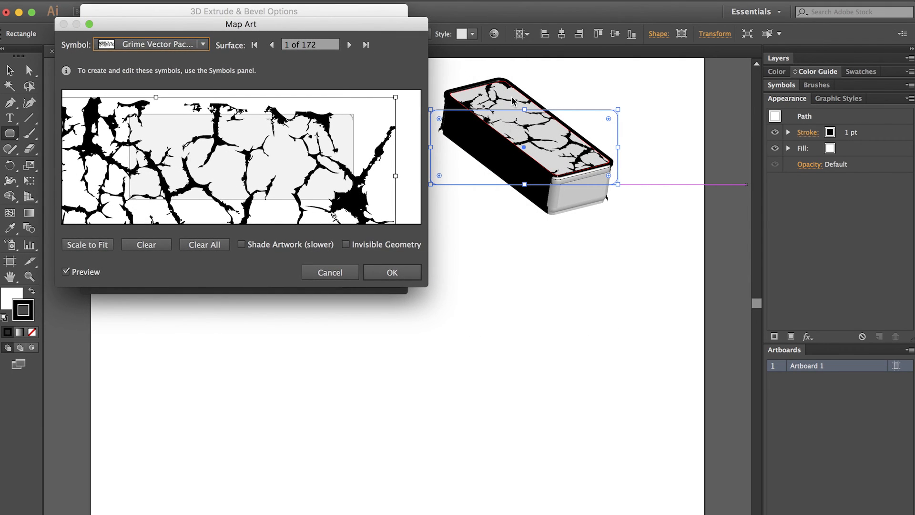